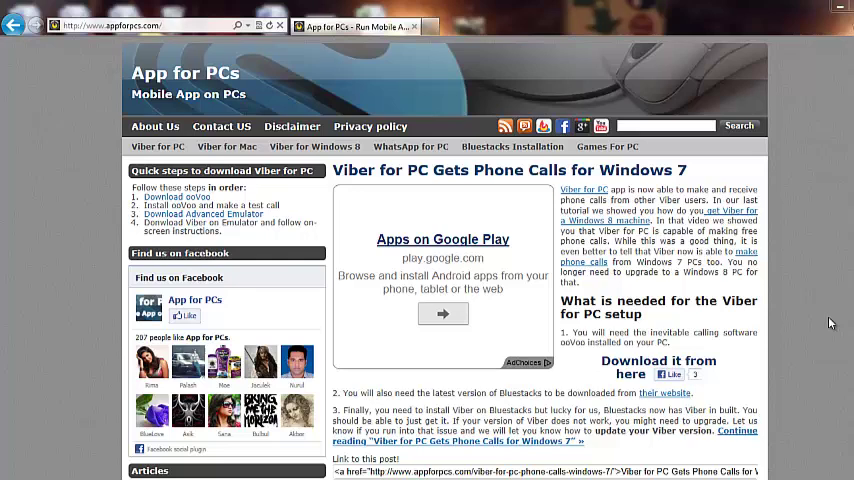
{"action": "mouse_move", "coordinate": [828, 315]}
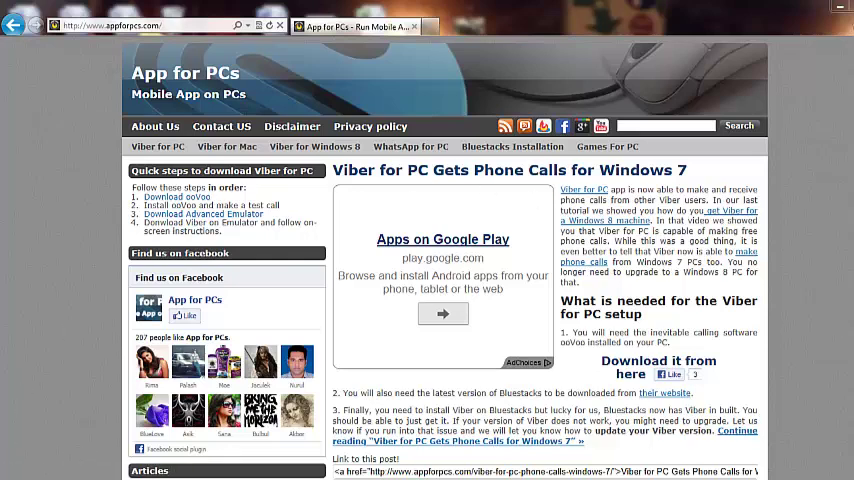
Open the computer's System properties from the Start menu's Computer entry.
{"action": "left_click", "coordinate": [8, 475]}
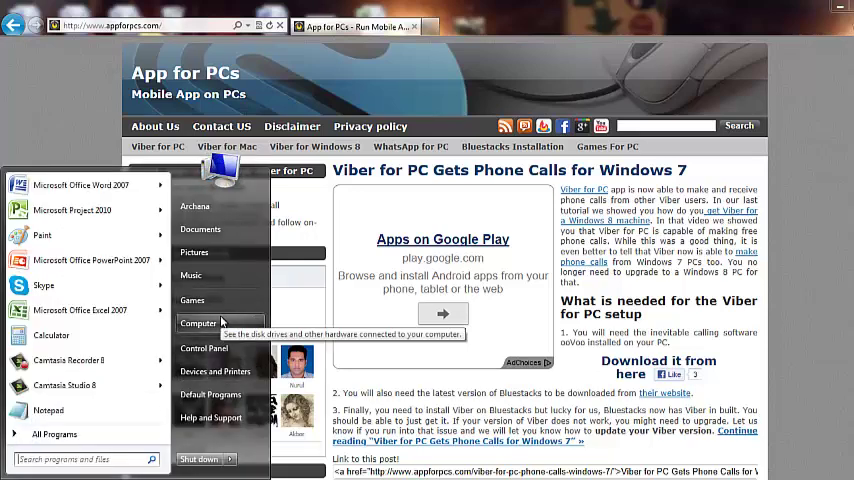
{"action": "right_click", "coordinate": [198, 323]}
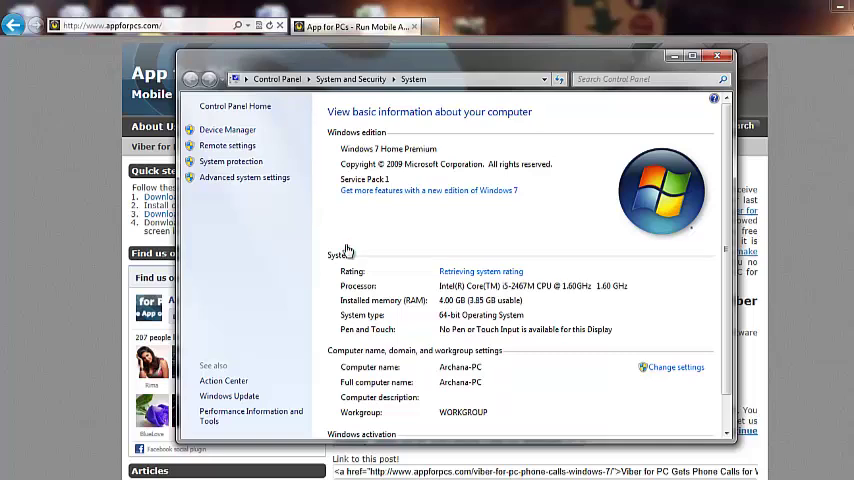
Open Device Manager and select SM Bus Controller and USB2.0-CRW under Other devices.
{"action": "left_click", "coordinate": [227, 130]}
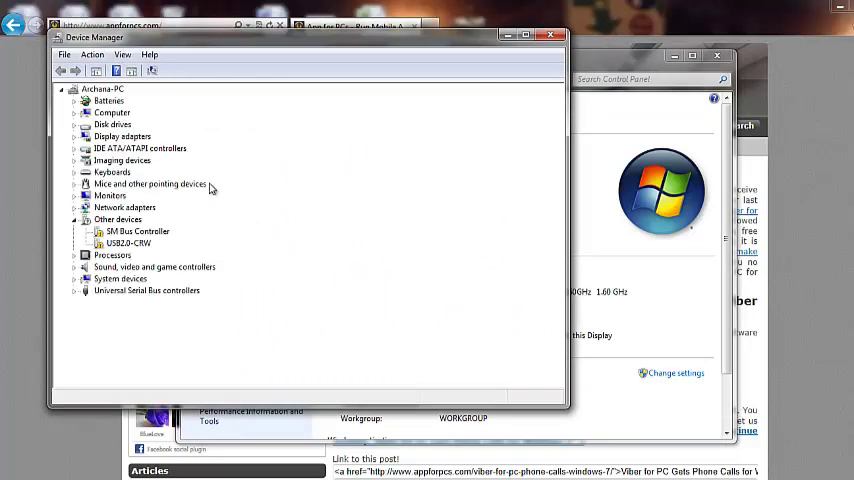
{"action": "mouse_move", "coordinate": [118, 259]}
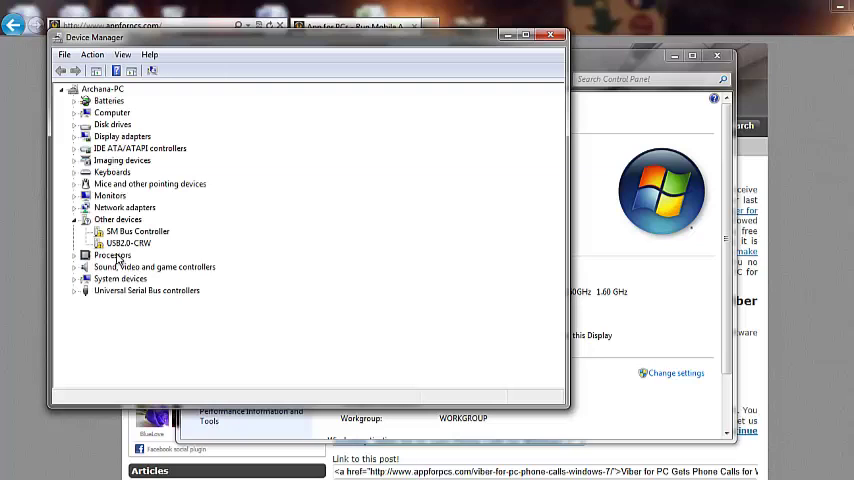
{"action": "left_click", "coordinate": [139, 231]}
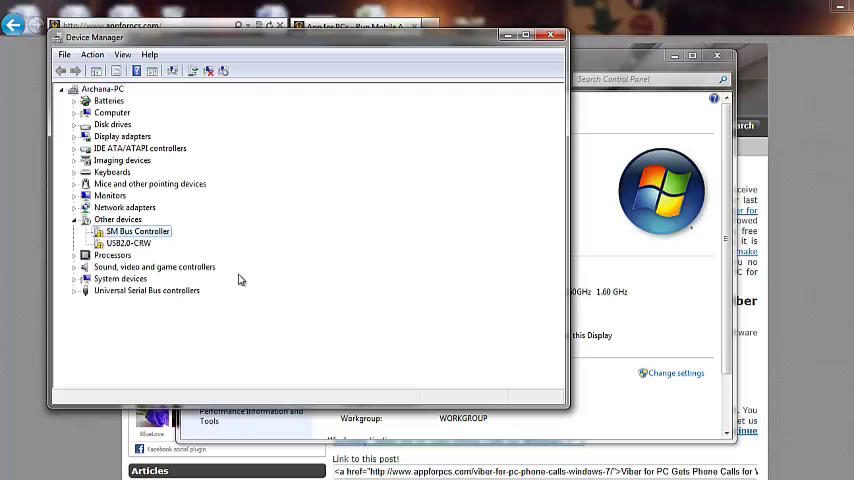
{"action": "left_click", "coordinate": [127, 243]}
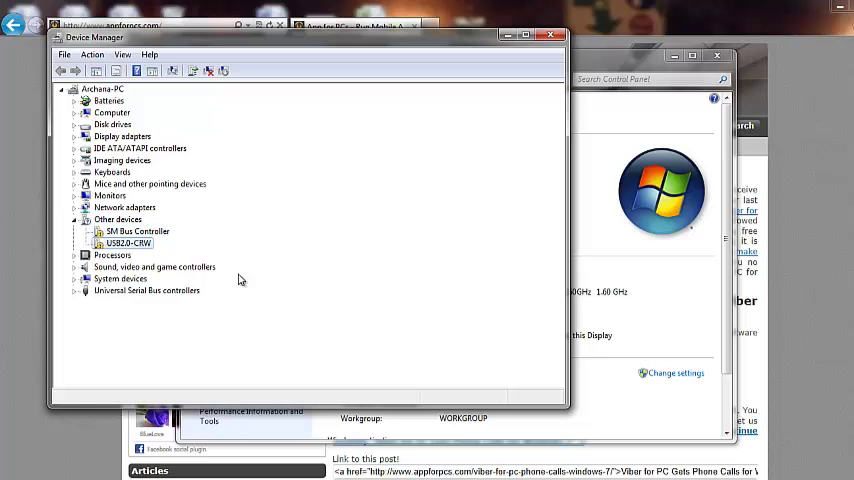
{"action": "left_click", "coordinate": [137, 231]}
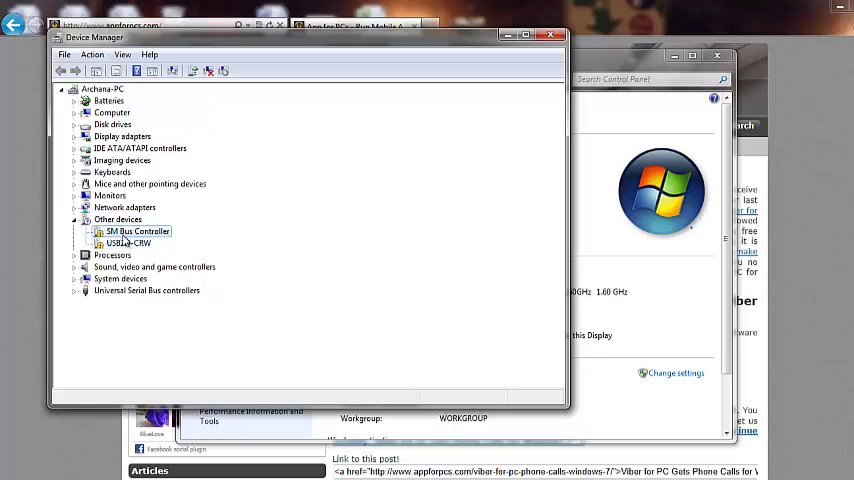
{"action": "right_click", "coordinate": [137, 231]}
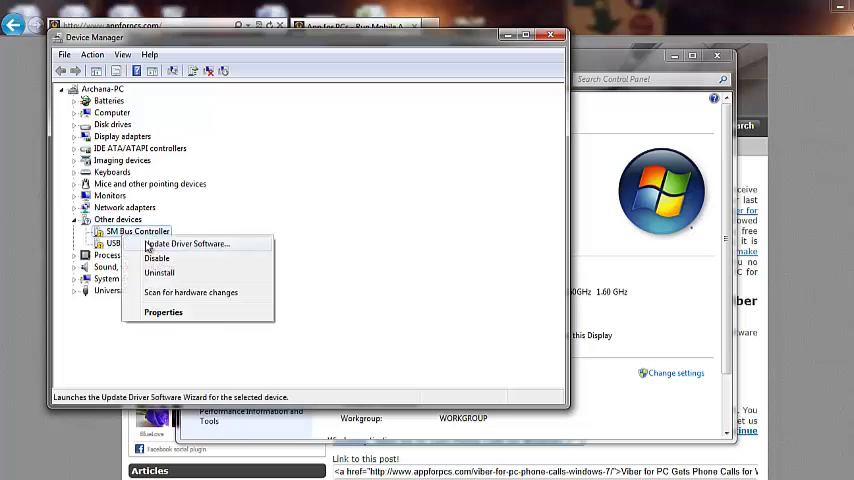
{"action": "left_click", "coordinate": [186, 244]}
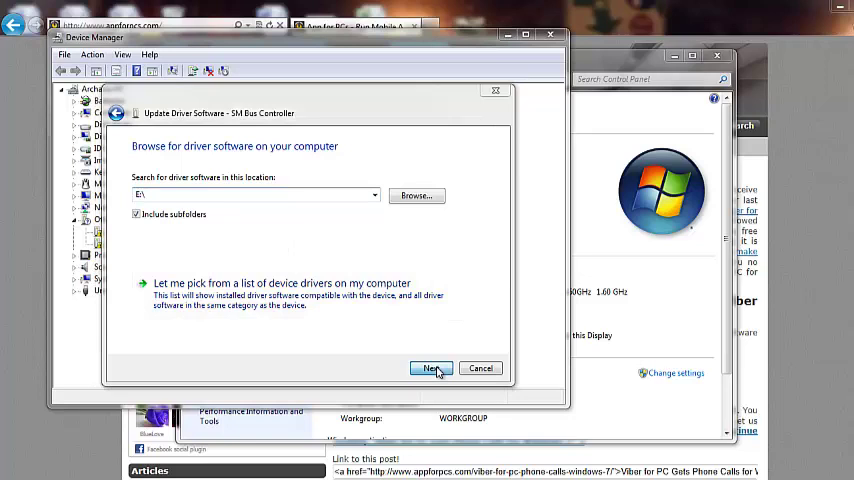
{"action": "left_click", "coordinate": [431, 368]}
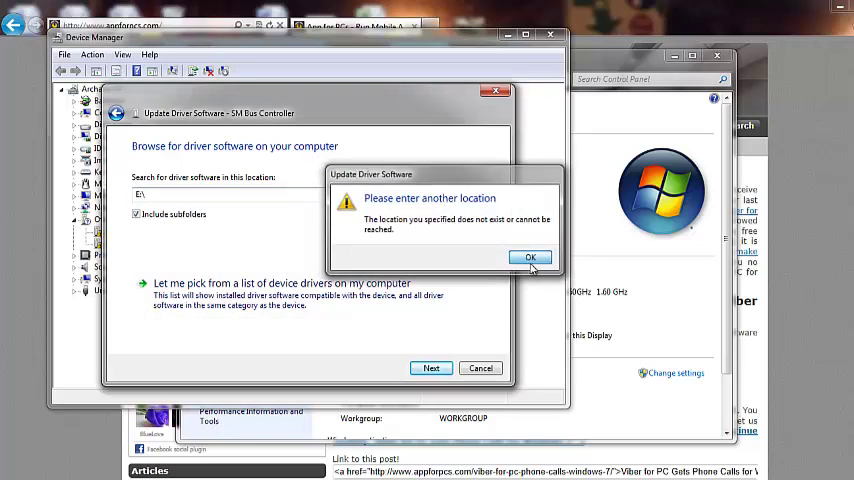
{"action": "left_click", "coordinate": [531, 257]}
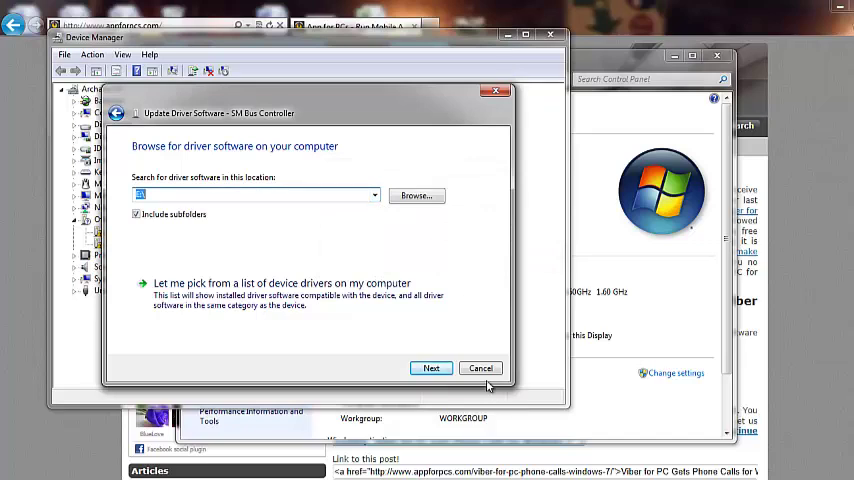
{"action": "left_click", "coordinate": [480, 368]}
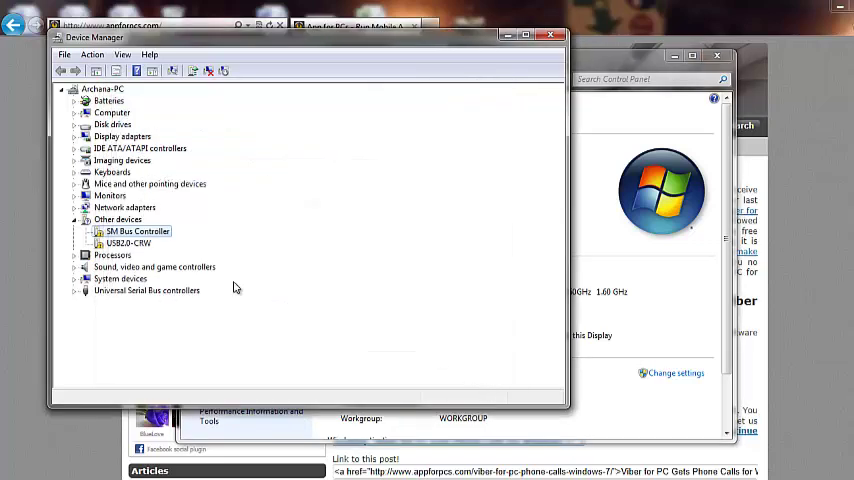
{"action": "left_click", "coordinate": [128, 243]}
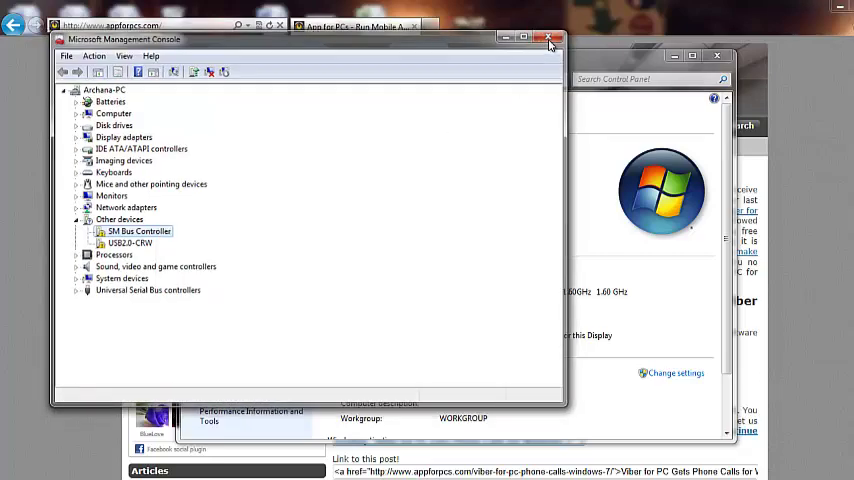
Close Device Manager and go to Windows Update in Control Panel.
{"action": "left_click", "coordinate": [550, 39]}
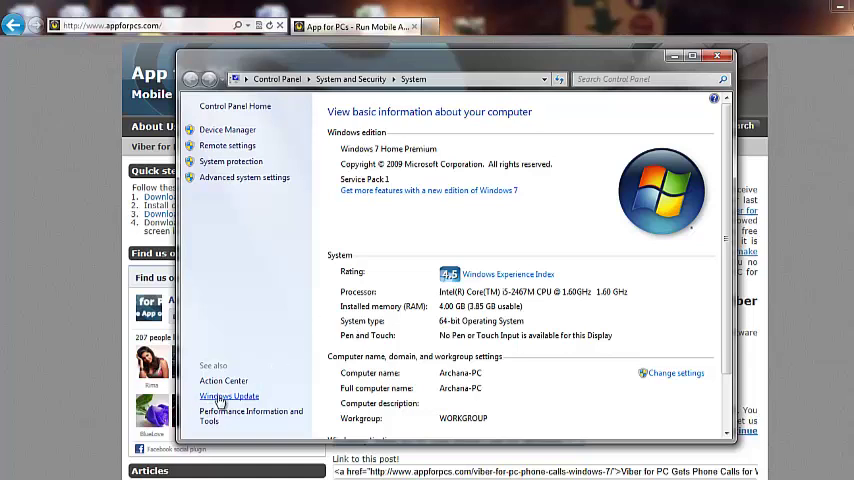
{"action": "left_click", "coordinate": [229, 396]}
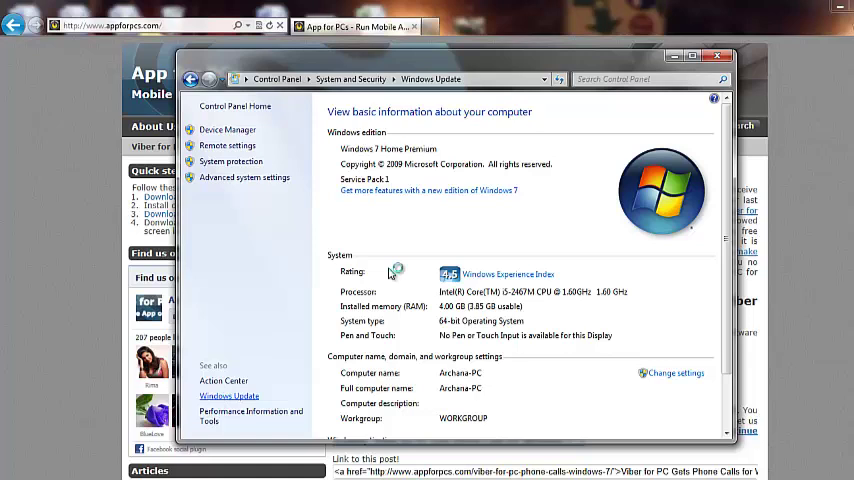
{"action": "left_click", "coordinate": [229, 395]}
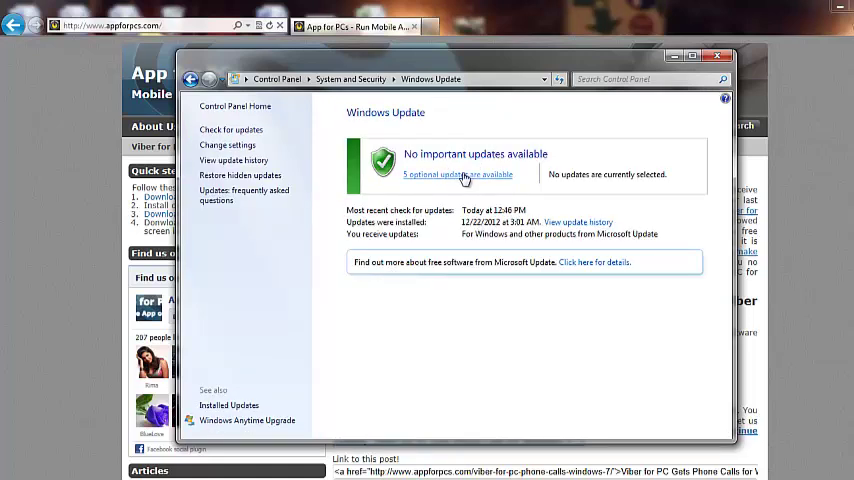
Tick the optional Intel Graphics Adapter update (57.3 MB) for installation.
{"action": "left_click", "coordinate": [440, 174]}
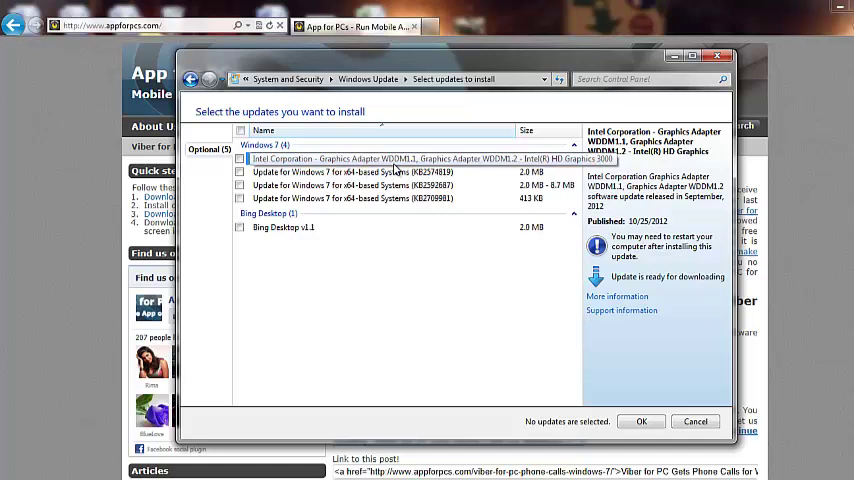
{"action": "left_click", "coordinate": [240, 159]}
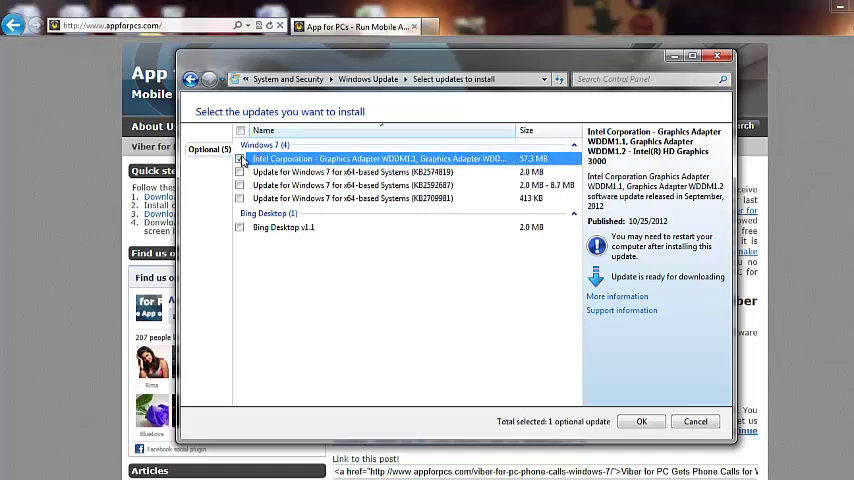
{"action": "left_click", "coordinate": [240, 158]}
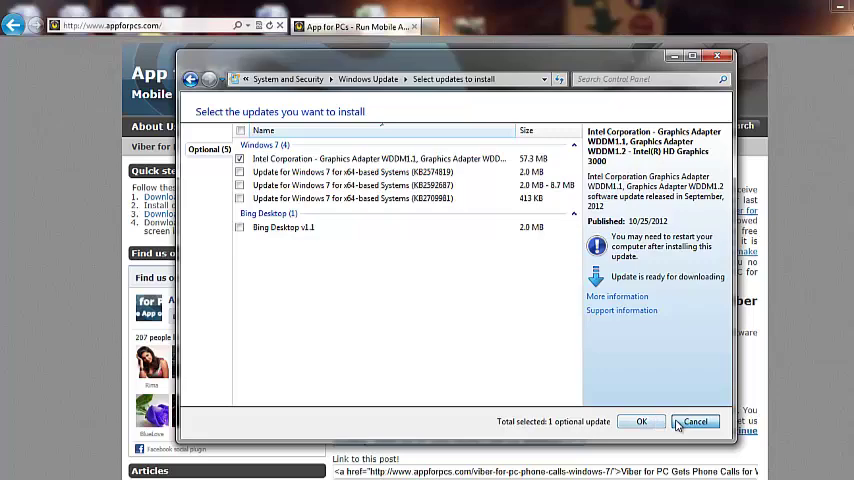
Cancel the Select updates window, returning to the App for PCs Viber article.
{"action": "left_click", "coordinate": [695, 421]}
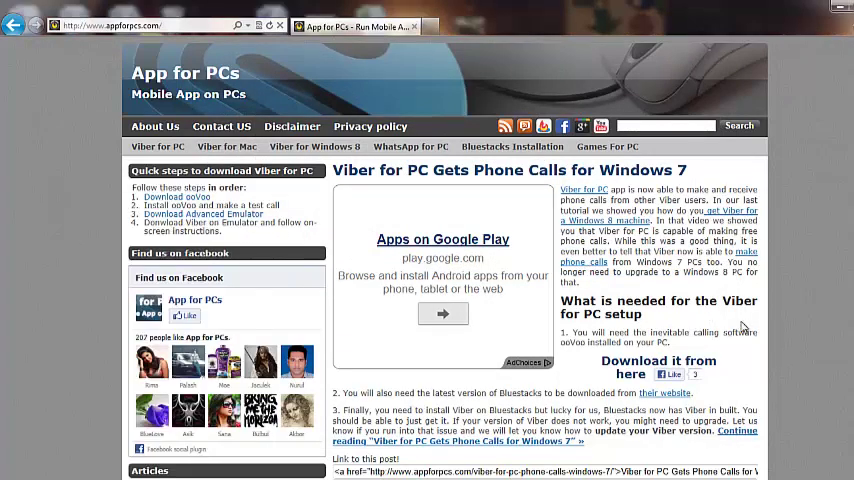
{"action": "mouse_move", "coordinate": [617, 385]}
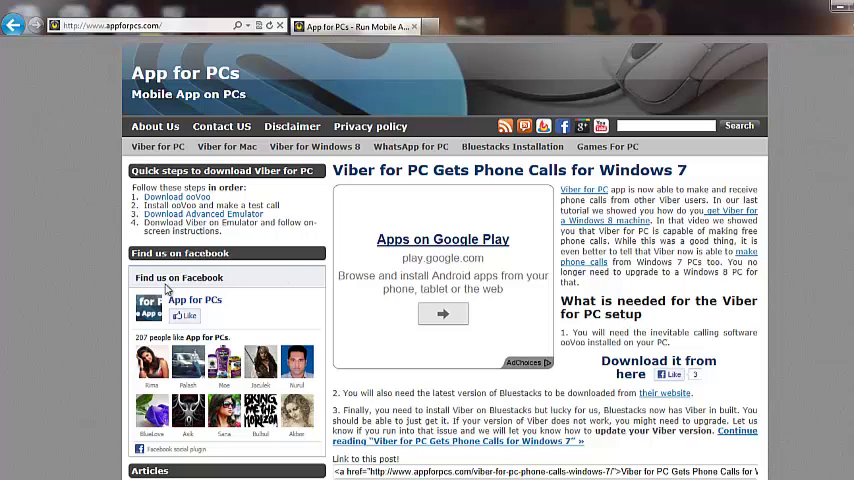
{"action": "mouse_move", "coordinate": [100, 291]}
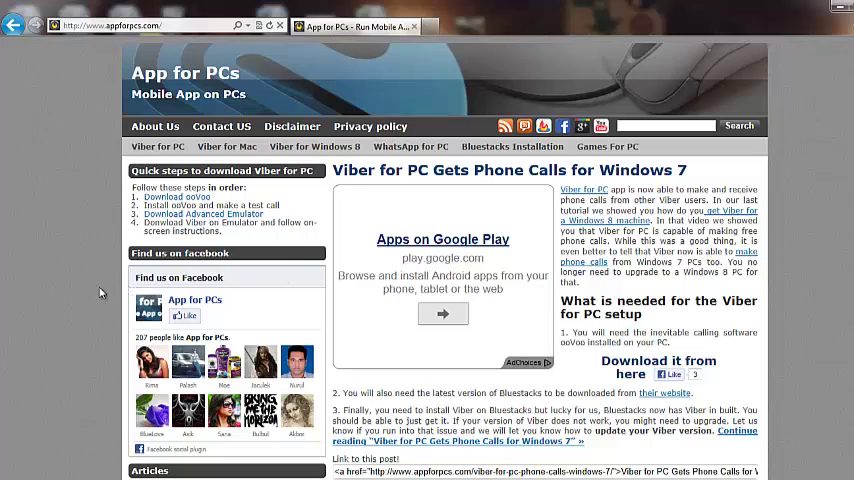
Launch BlueStacks App Player and wait for the Top 25 Apps home screen.
{"action": "left_click", "coordinate": [10, 475]}
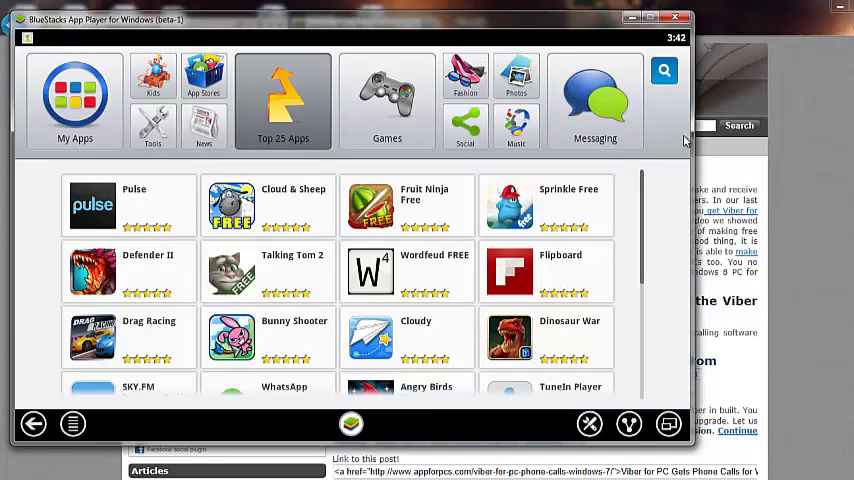
{"action": "mouse_move", "coordinate": [565, 215]}
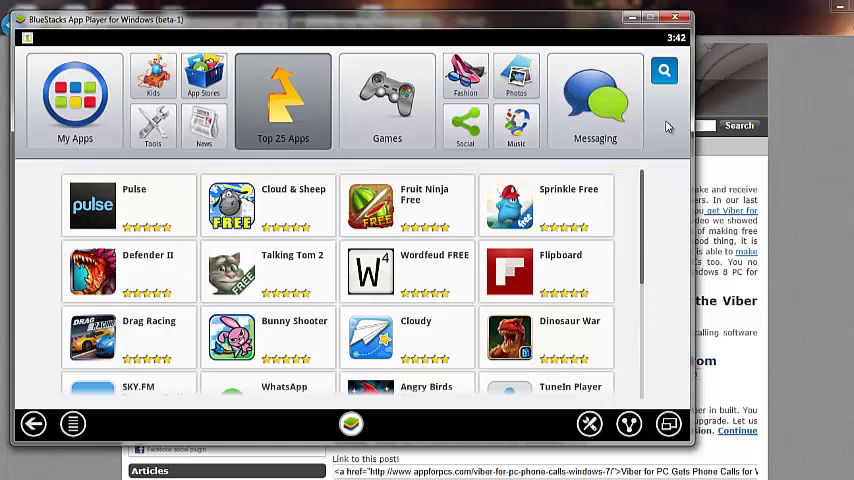
{"action": "mouse_move", "coordinate": [664, 70]}
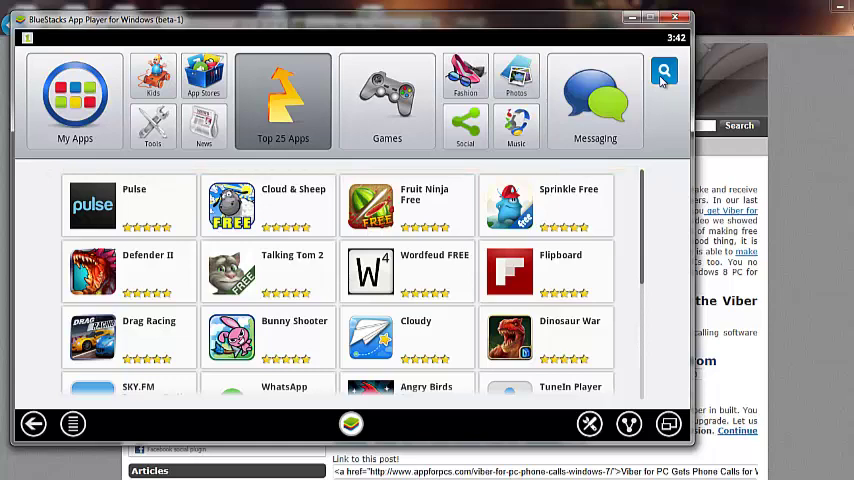
Search the BlueStacks app store for 'tango'.
{"action": "left_click", "coordinate": [663, 71]}
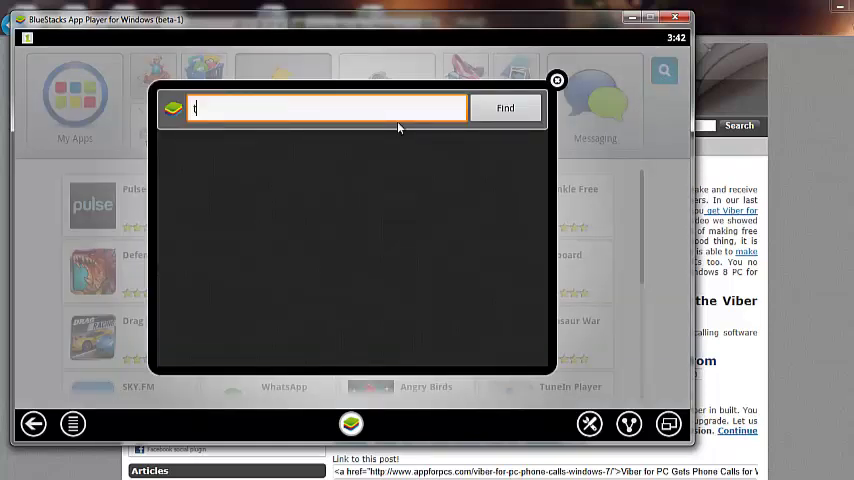
{"action": "type", "text": "tango"}
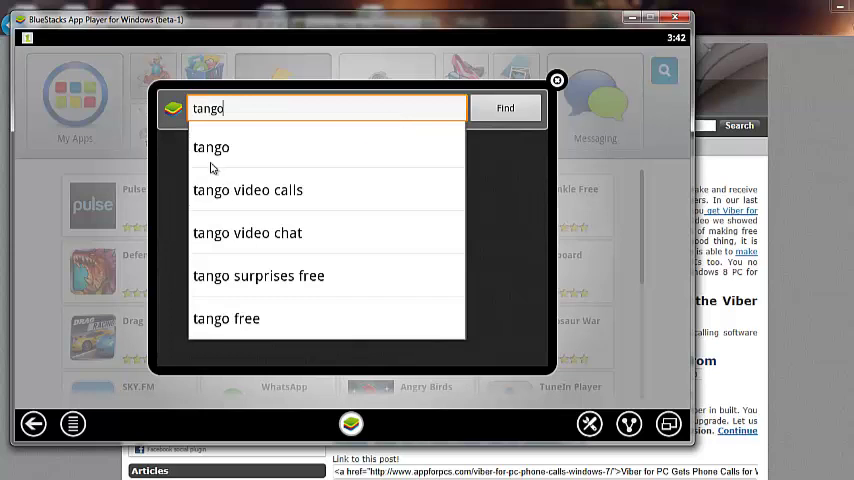
{"action": "mouse_move", "coordinate": [232, 150]}
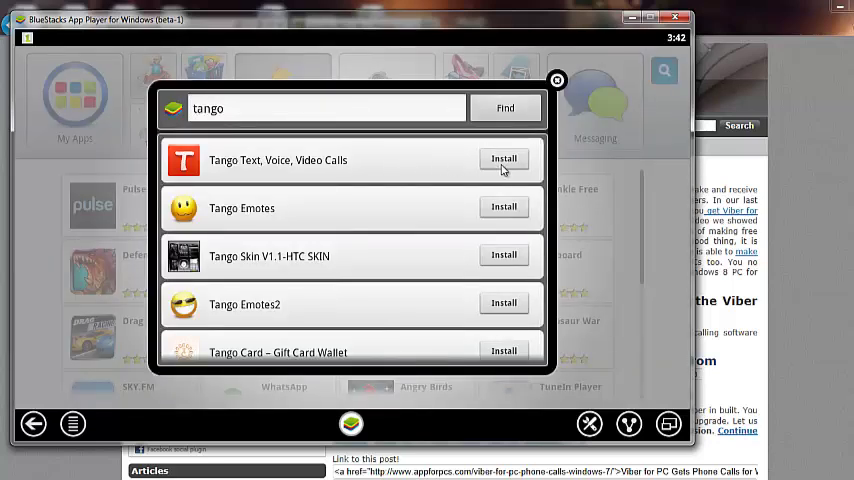
{"action": "left_click", "coordinate": [503, 158]}
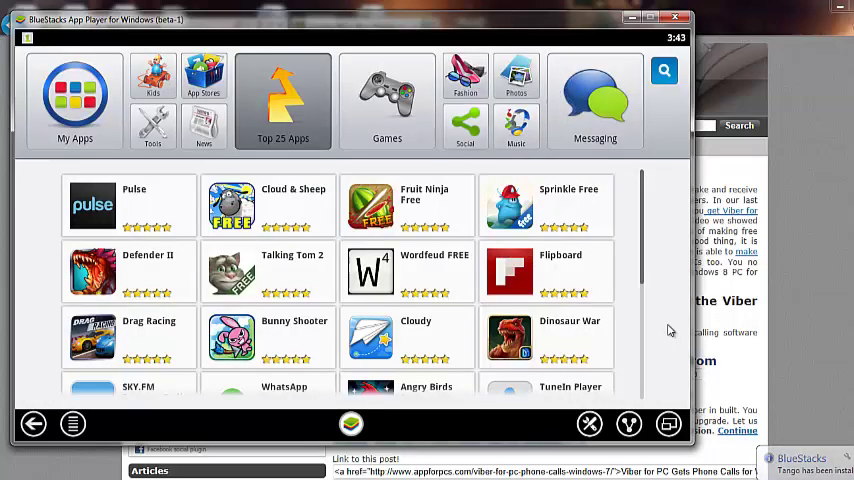
{"action": "mouse_move", "coordinate": [650, 275]}
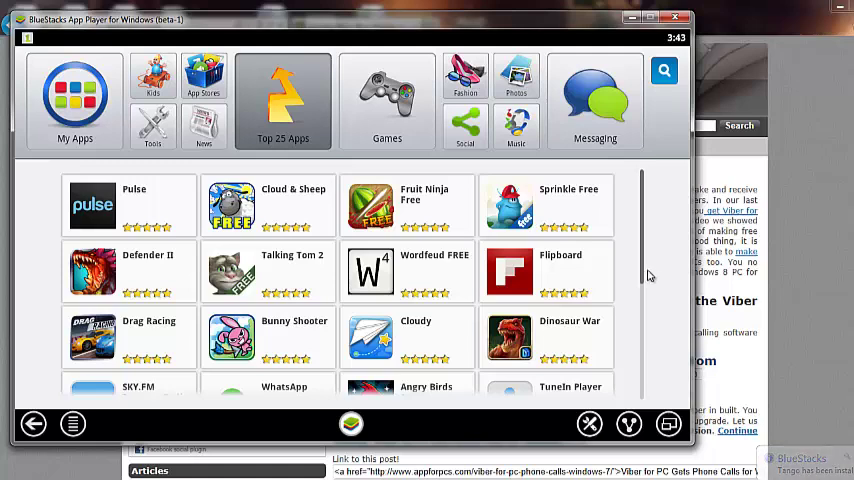
{"action": "mouse_move", "coordinate": [645, 327]}
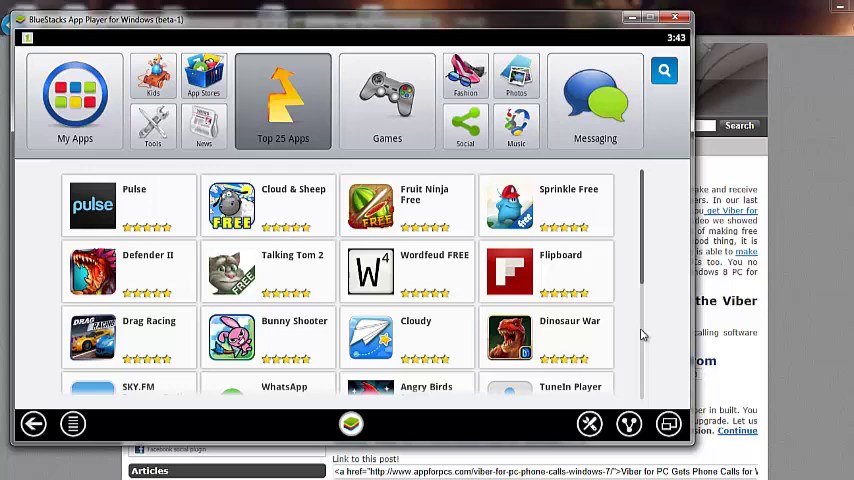
{"action": "scroll", "scroll_direction": "down", "scroll_amount": 3}
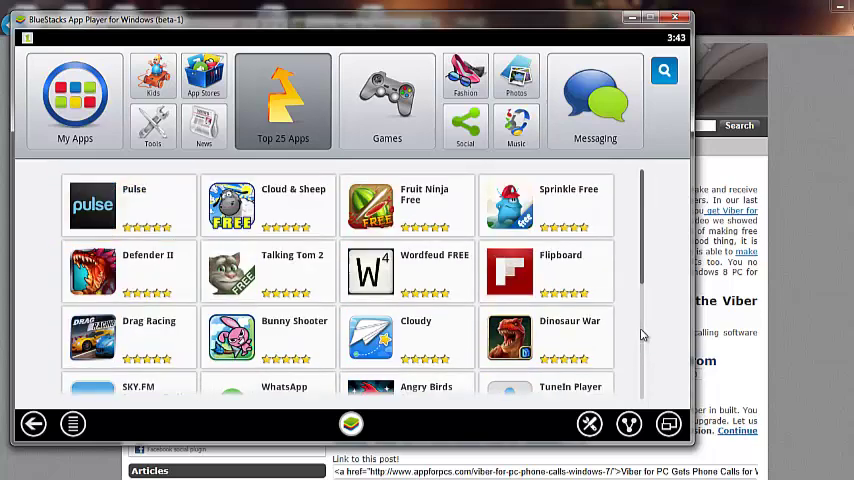
{"action": "scroll", "scroll_direction": "down", "scroll_amount": 3}
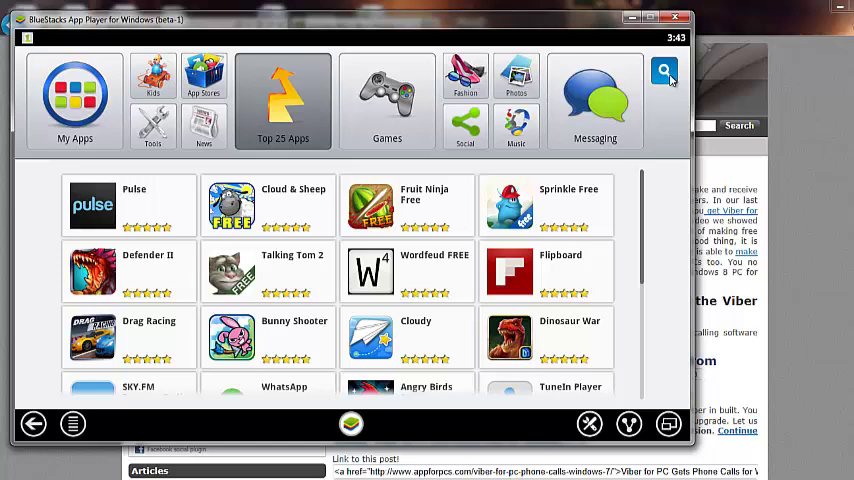
{"action": "type", "text": "tango"}
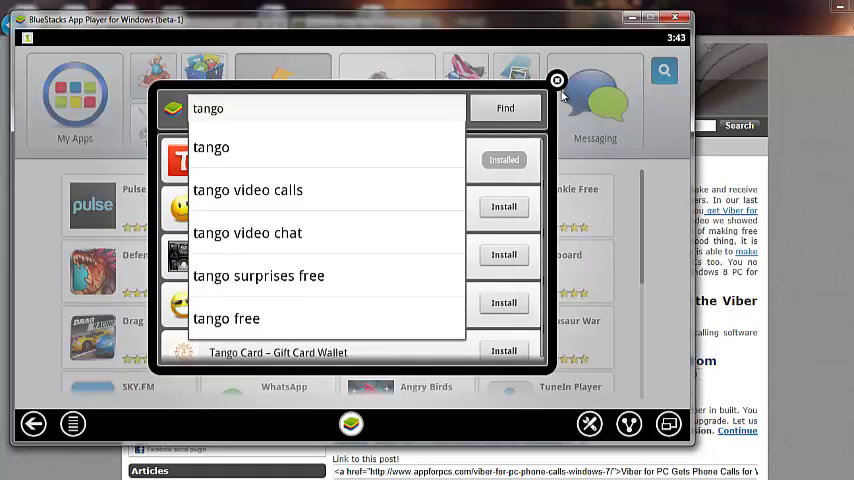
{"action": "left_click", "coordinate": [505, 108]}
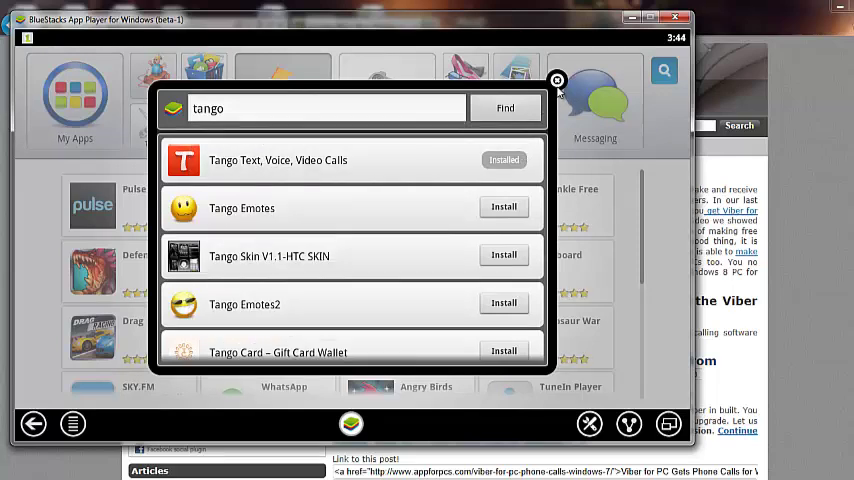
{"action": "left_click", "coordinate": [557, 80]}
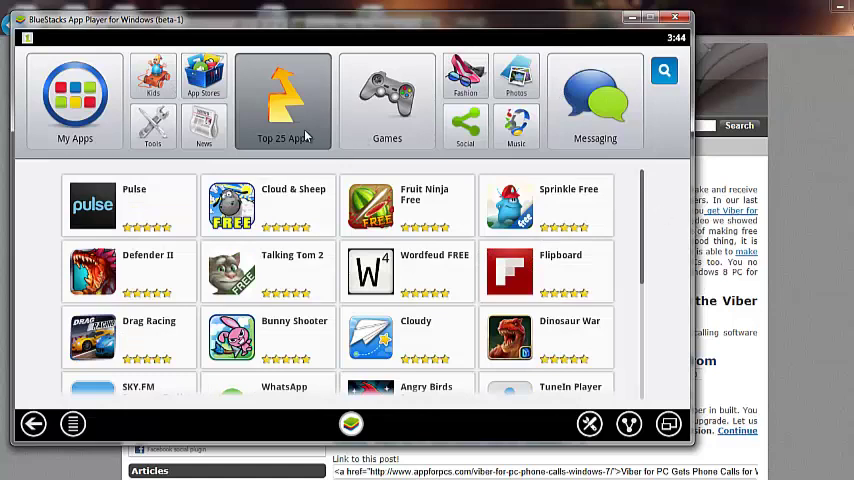
Launch Tango from My Apps to reach its Create Account form.
{"action": "left_click", "coordinate": [75, 100]}
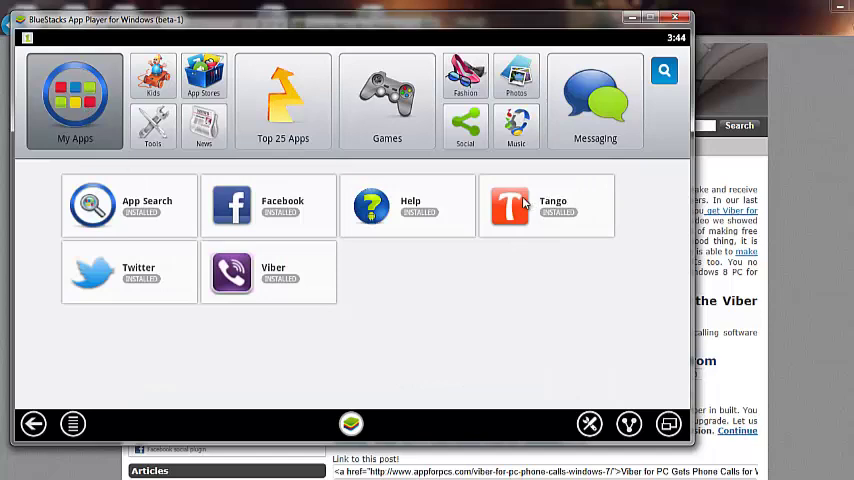
{"action": "left_click", "coordinate": [510, 205]}
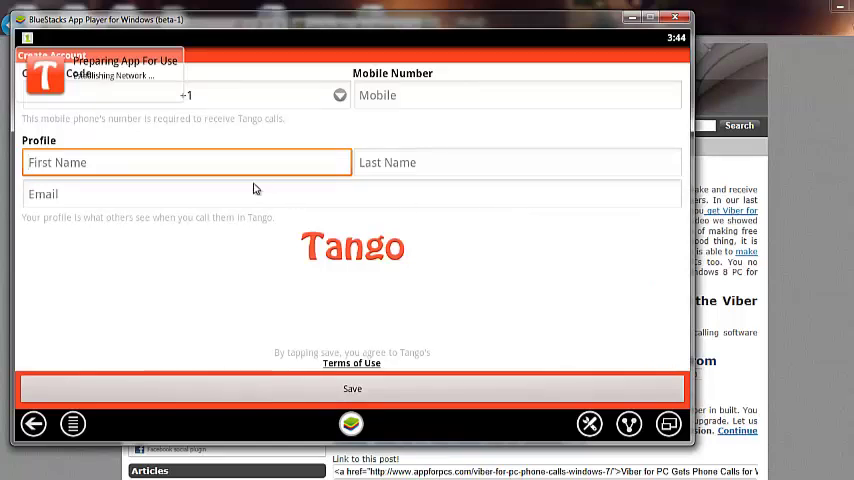
{"action": "type", "text": "App For PCs"}
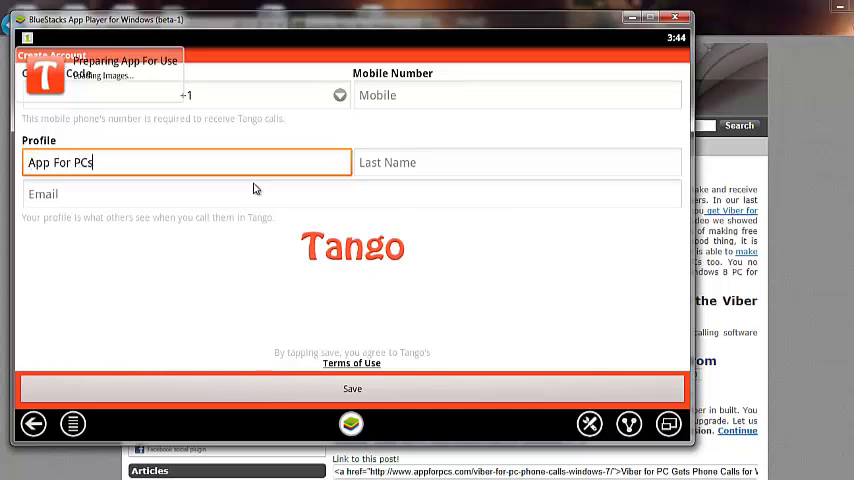
{"action": "left_click", "coordinate": [352, 193]}
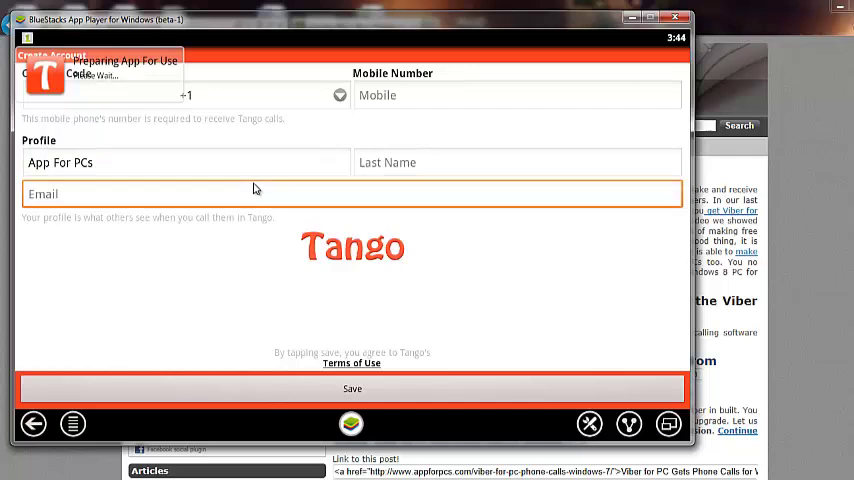
{"action": "left_click", "coordinate": [517, 94]}
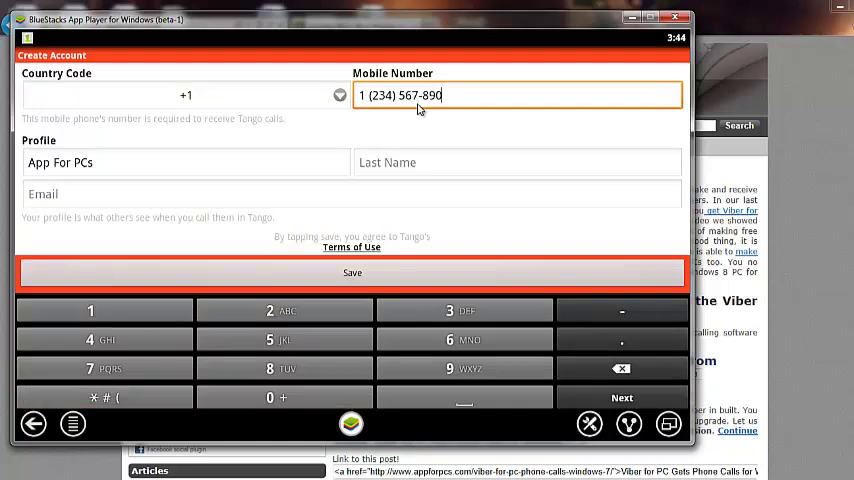
{"action": "mouse_move", "coordinate": [503, 289]}
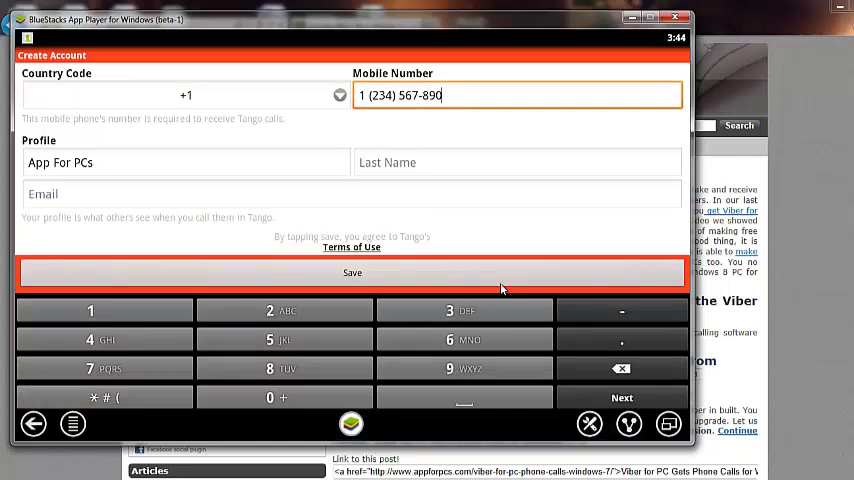
{"action": "left_click", "coordinate": [351, 272]}
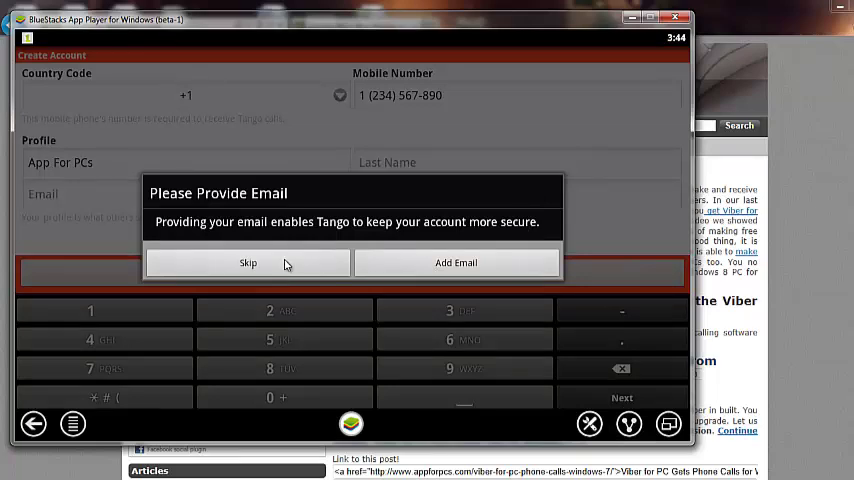
Skip the email prompt and send the SMS phone verification.
{"action": "left_click", "coordinate": [247, 262]}
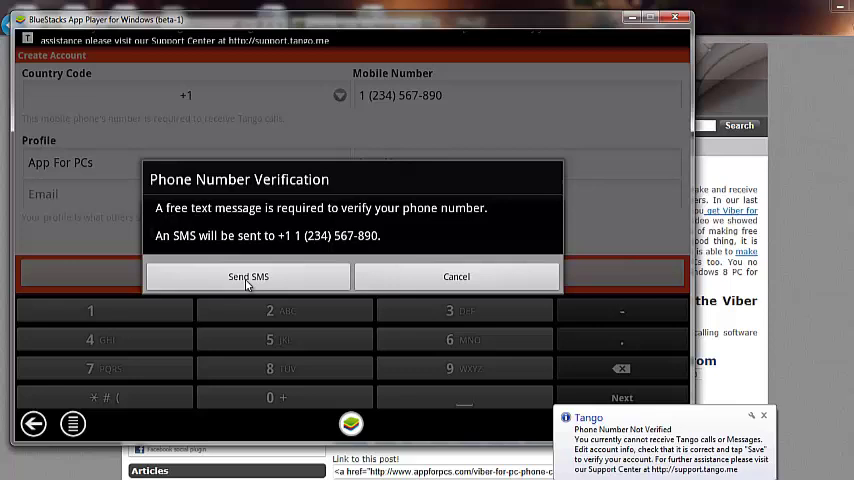
{"action": "left_click", "coordinate": [248, 277]}
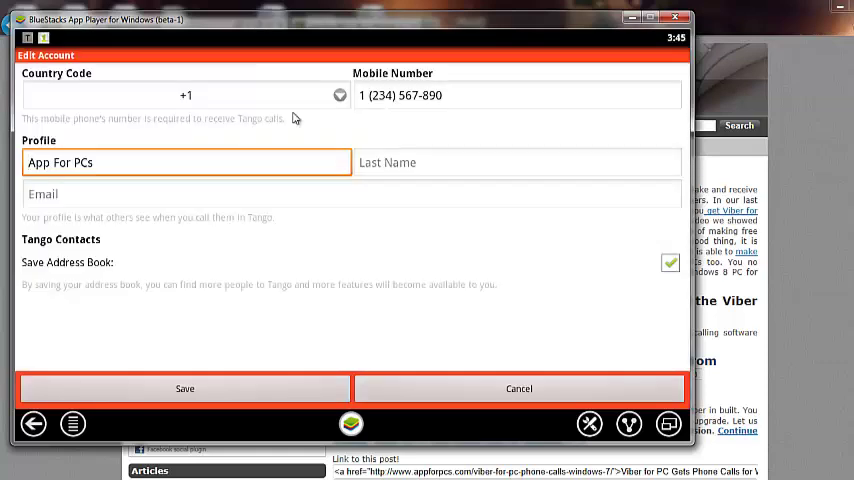
{"action": "mouse_move", "coordinate": [460, 185]}
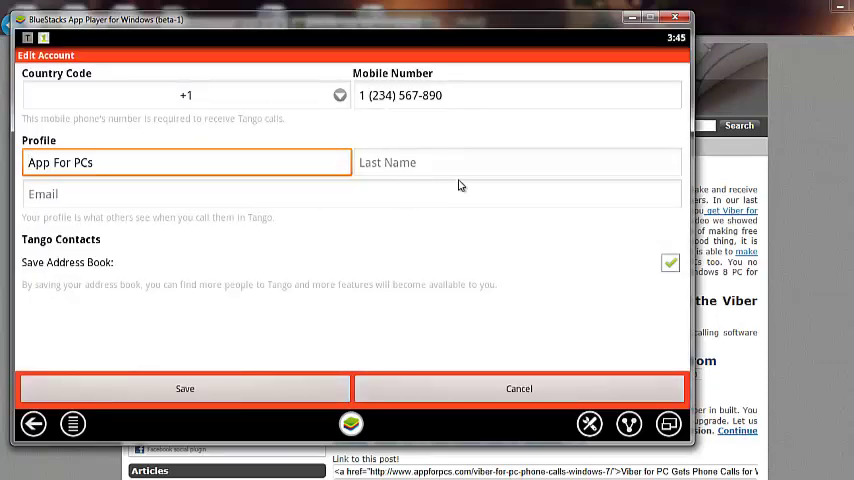
{"action": "mouse_move", "coordinate": [504, 367]}
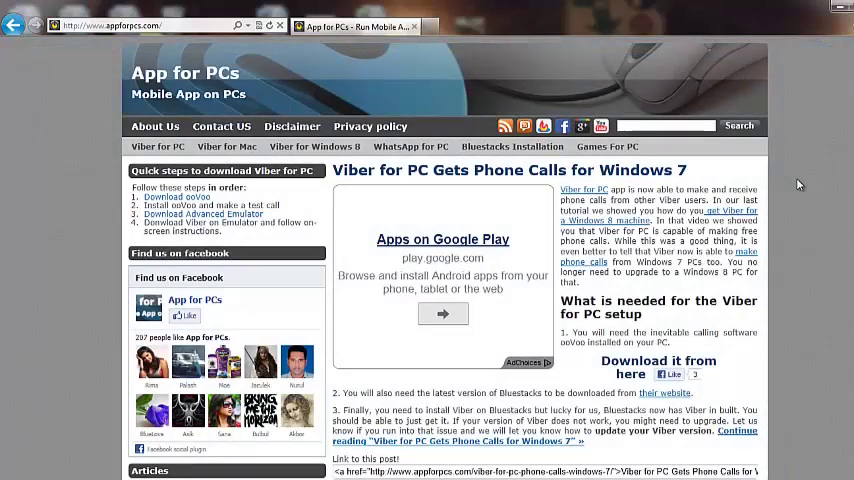
Scroll the App for PCs page down to the Viber for PC On Windows 8 post.
{"action": "scroll", "scroll_direction": "down", "scroll_amount": 3}
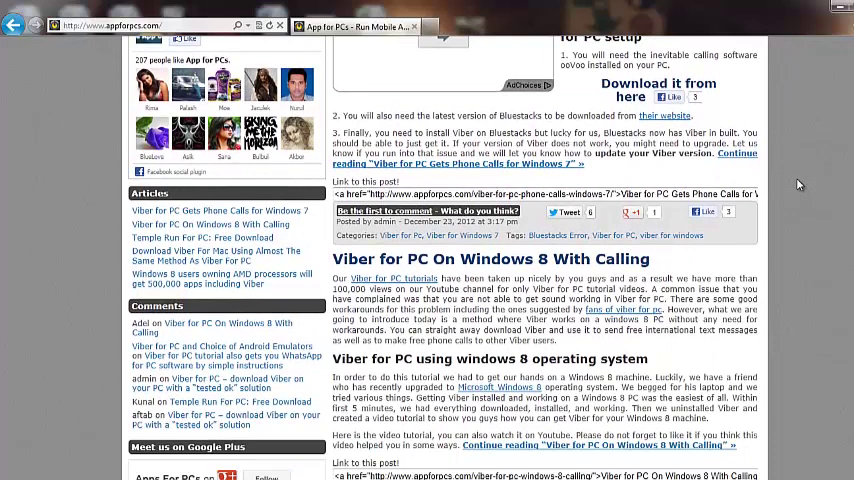
{"action": "mouse_move", "coordinate": [800, 184]}
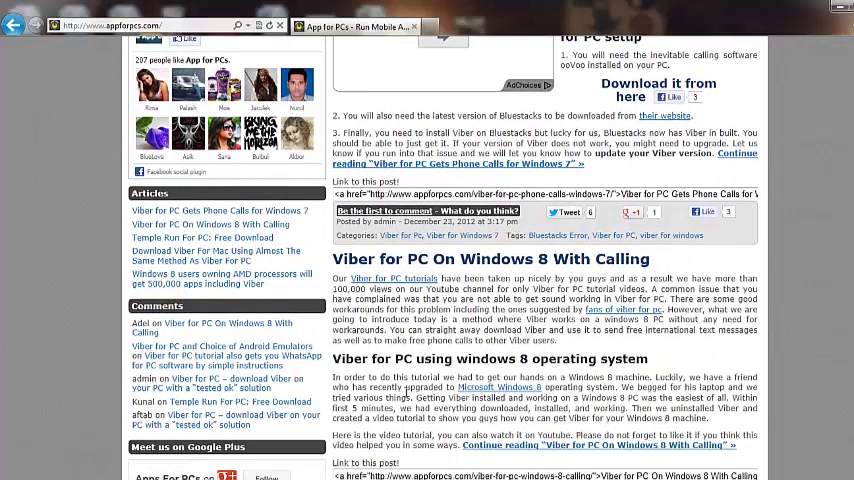